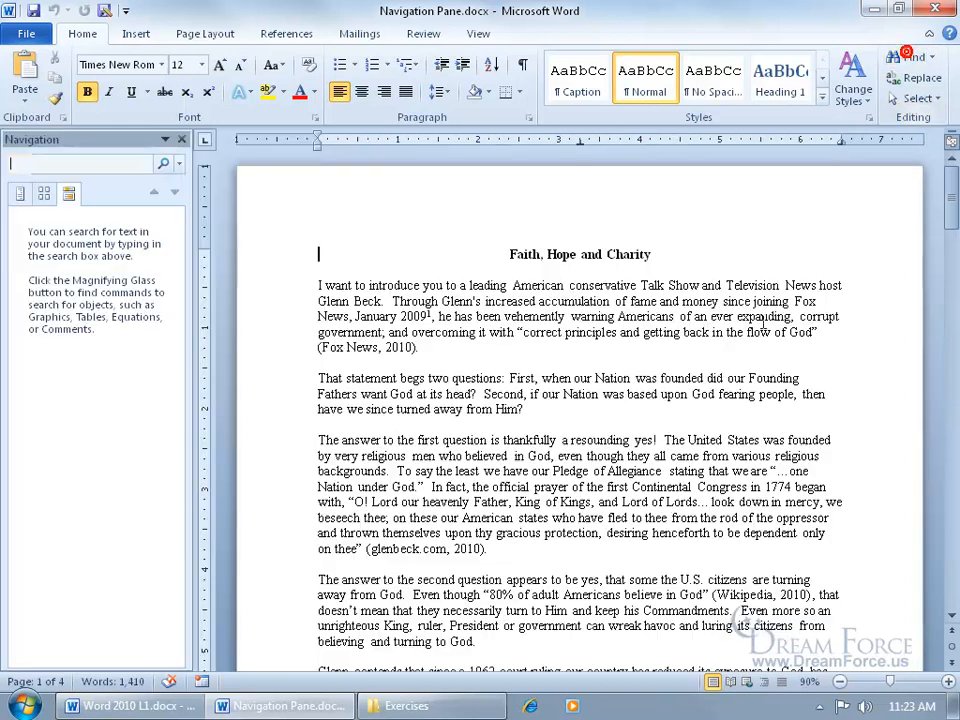
mouse_move(104, 390)
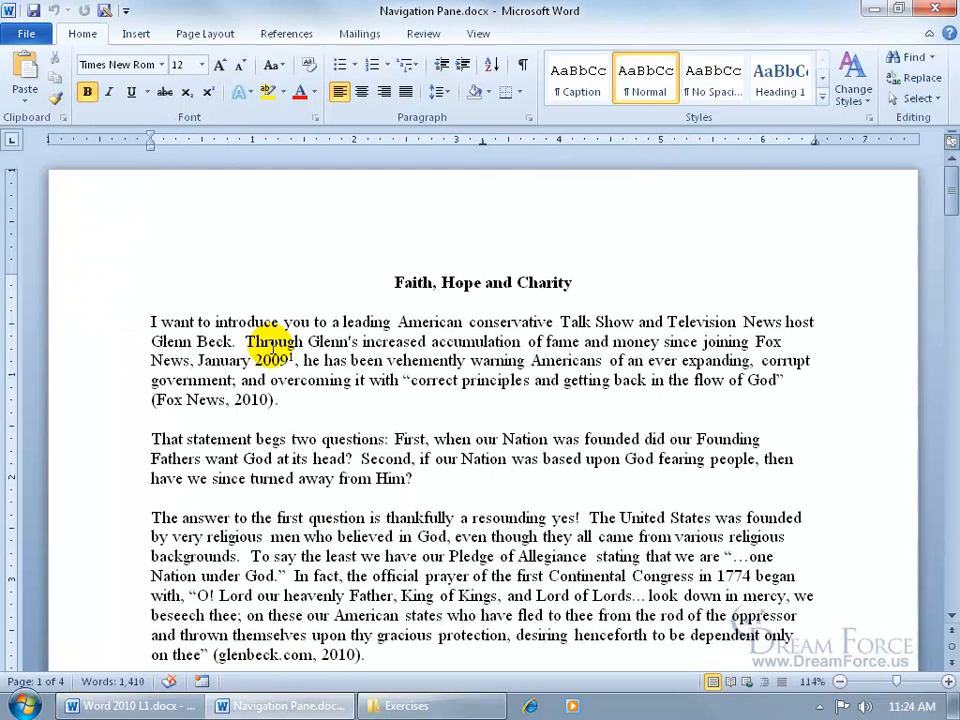
Bring back the Navigation Pane and dismiss the Find and Replace window
click(152, 282)
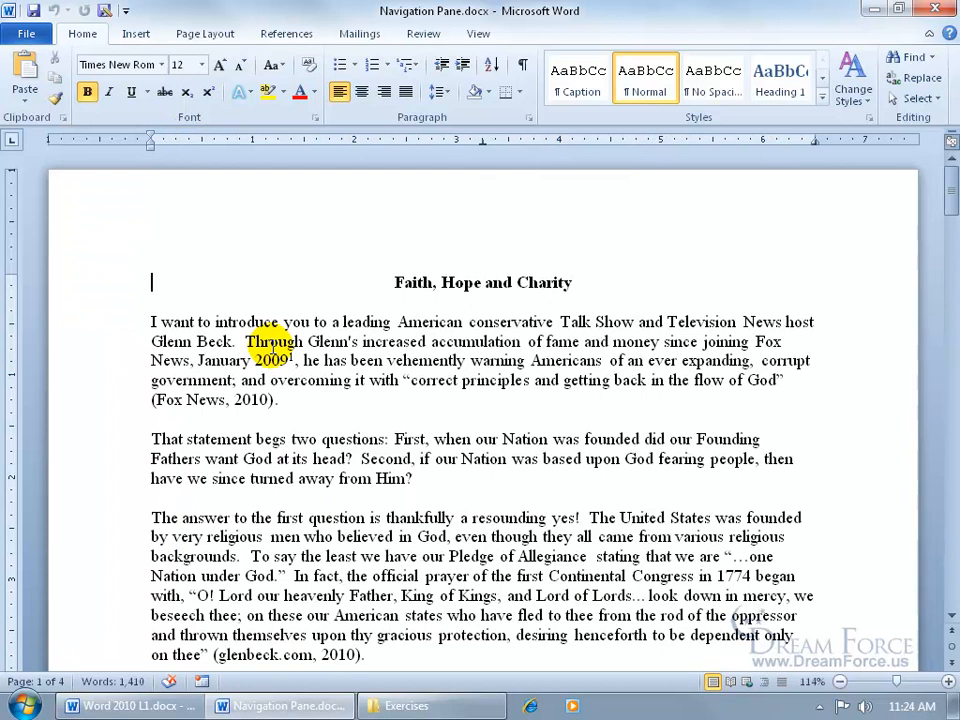
click(908, 56)
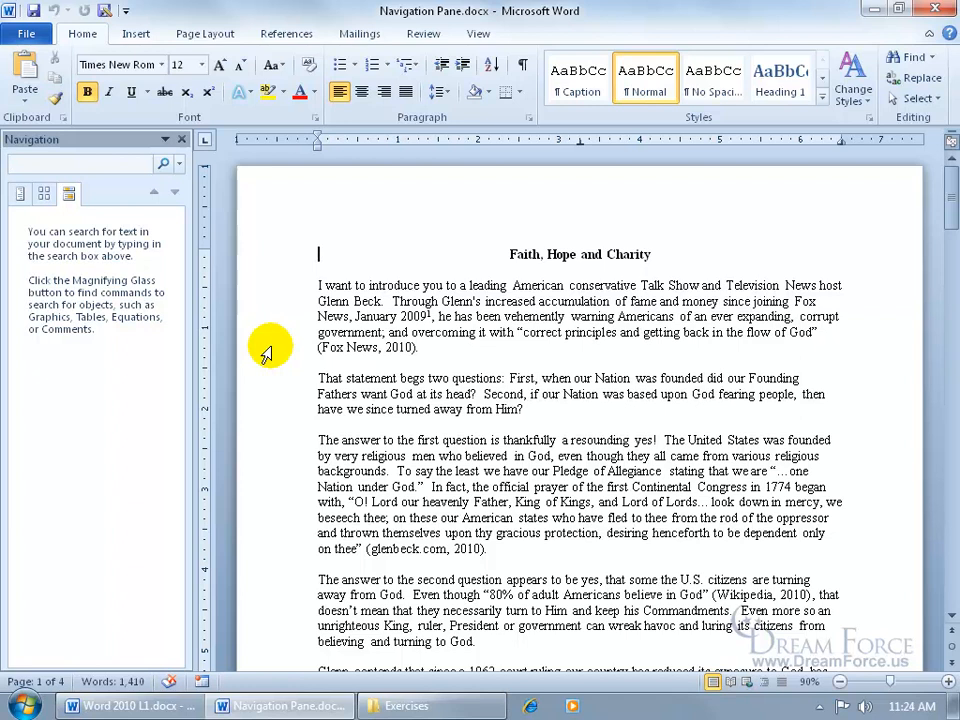
click(80, 164)
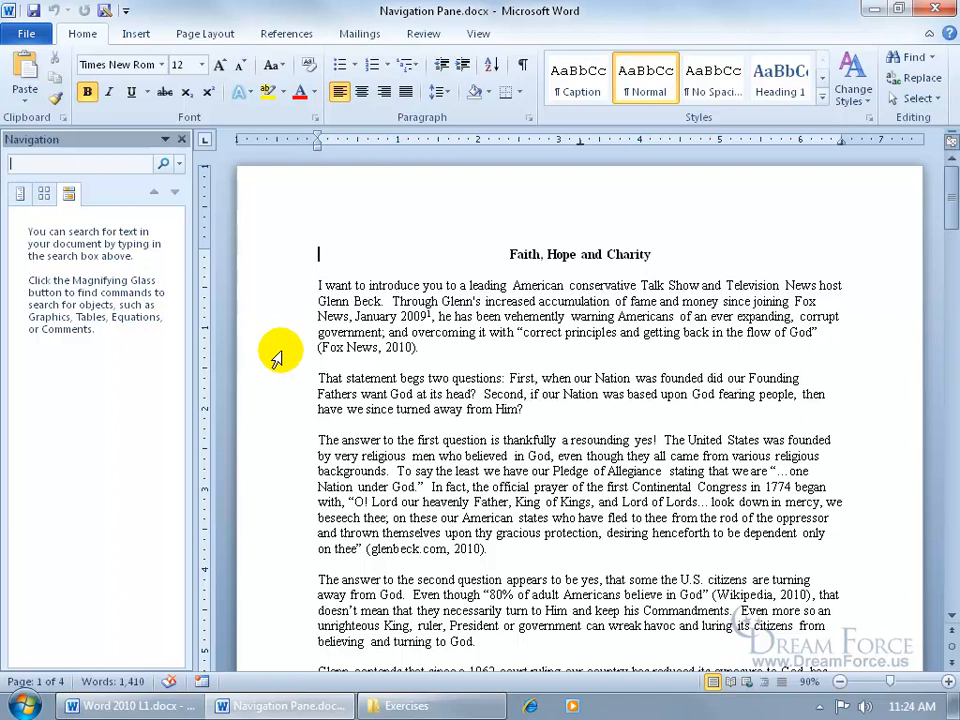
mouse_move(912, 56)
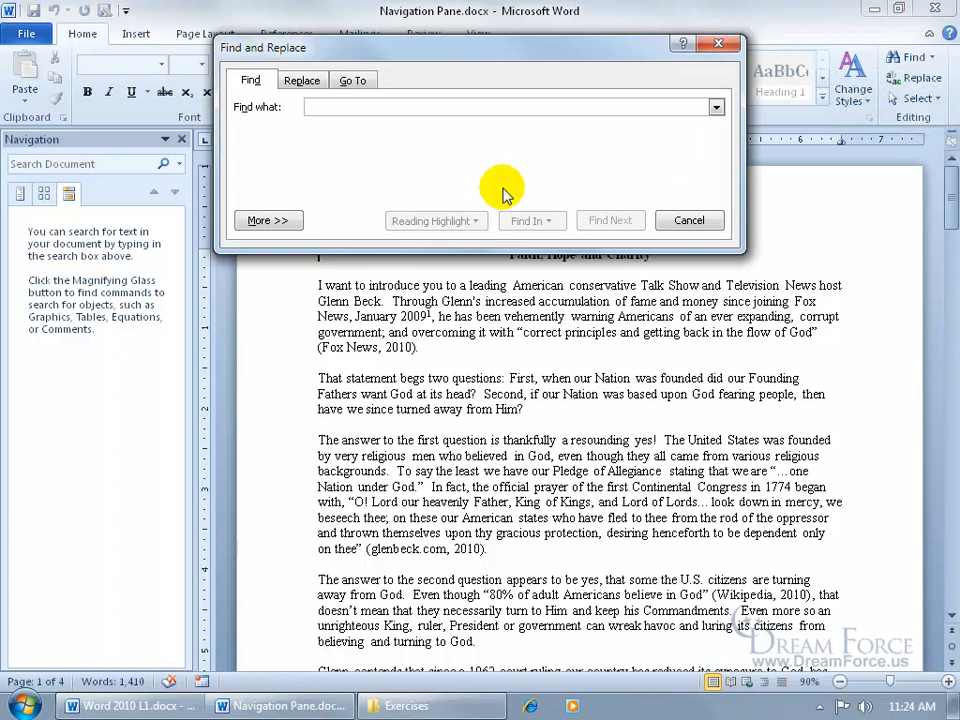
mouse_move(412, 178)
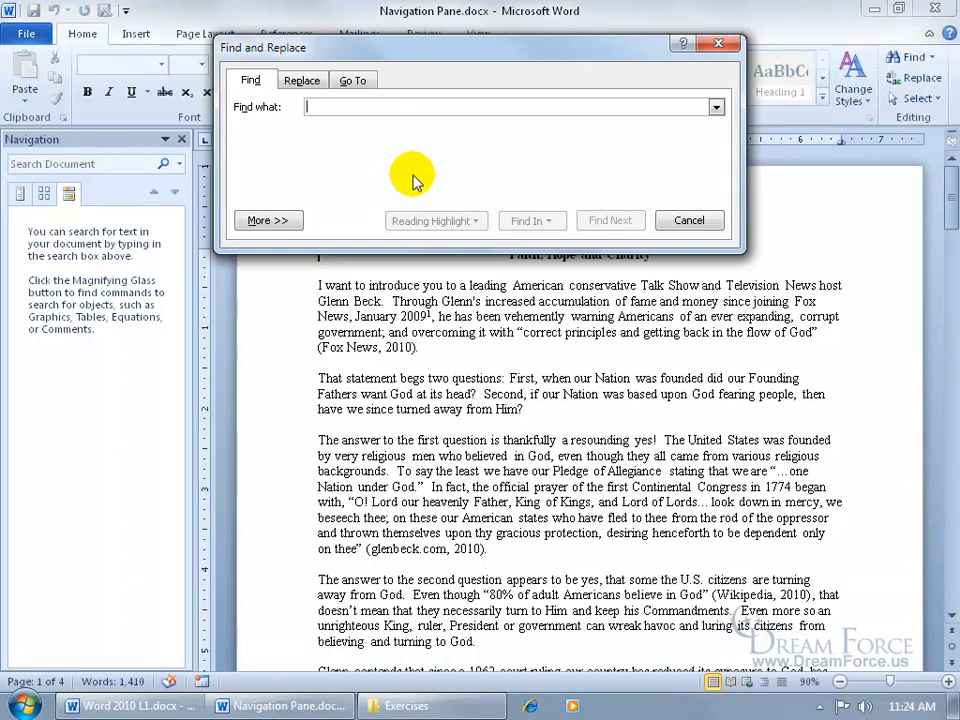
mouse_move(608, 210)
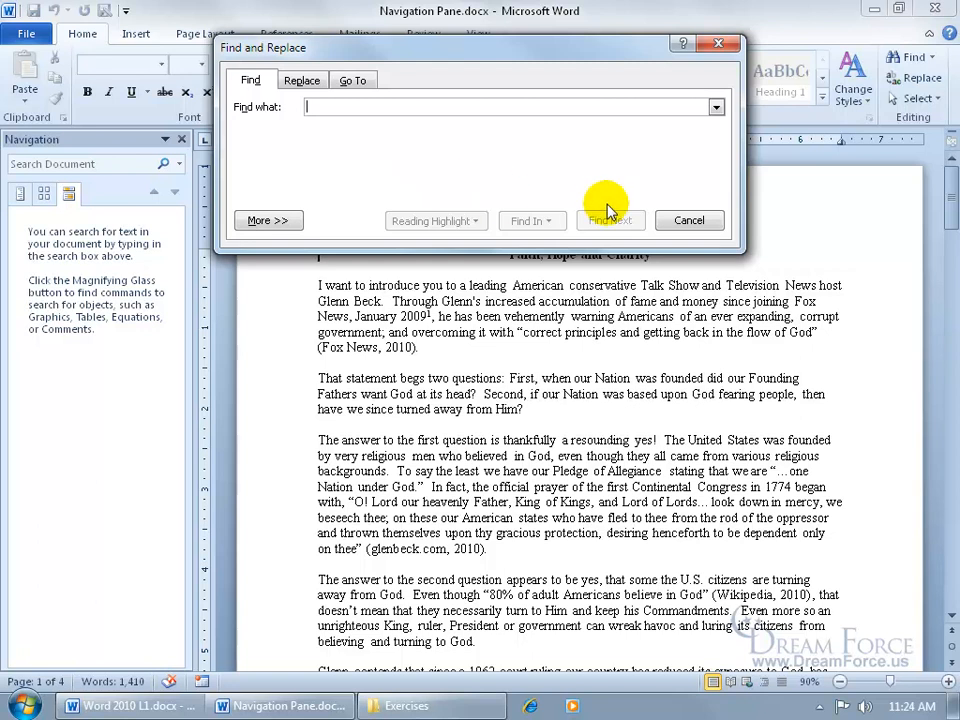
click(688, 220)
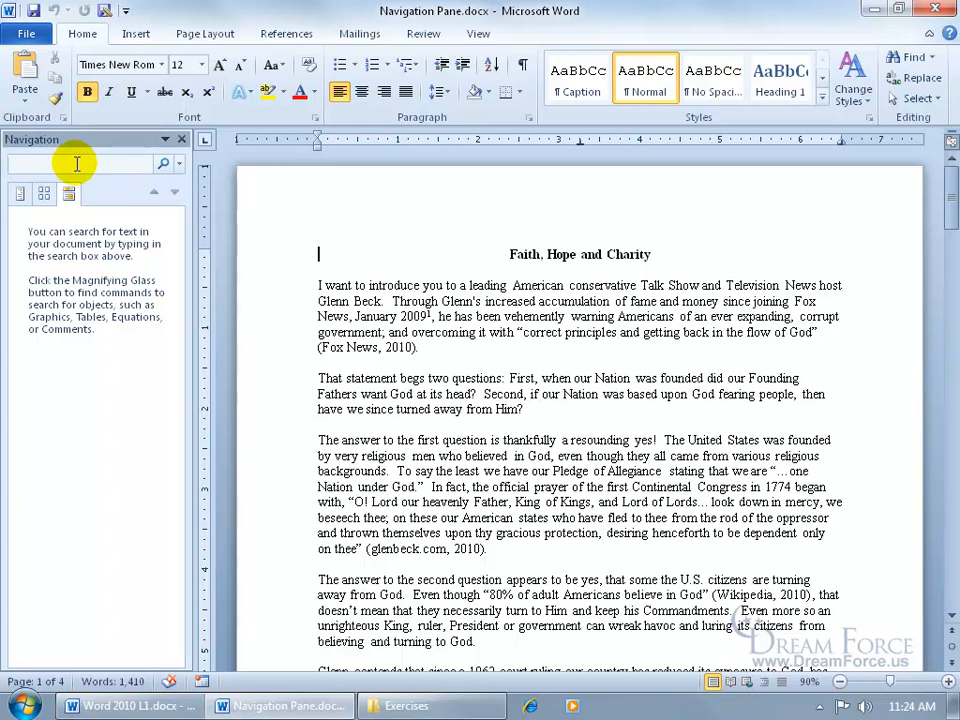
Search for 'beck' and jump to the fourth of its 12 matches on page 3
text(b)
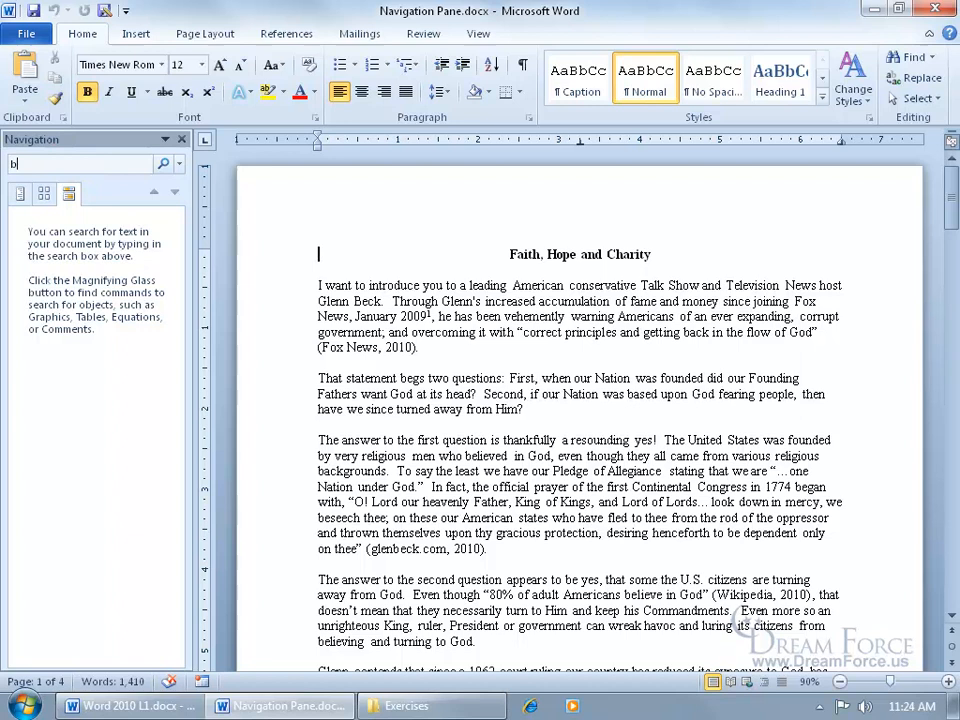
text(eck)
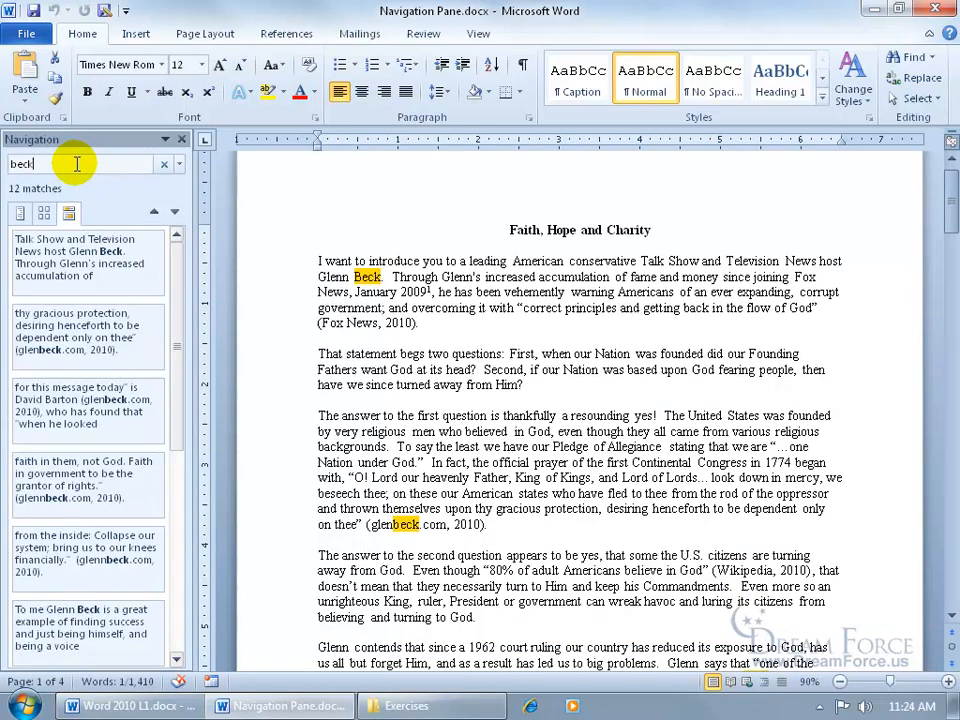
mouse_move(136, 196)
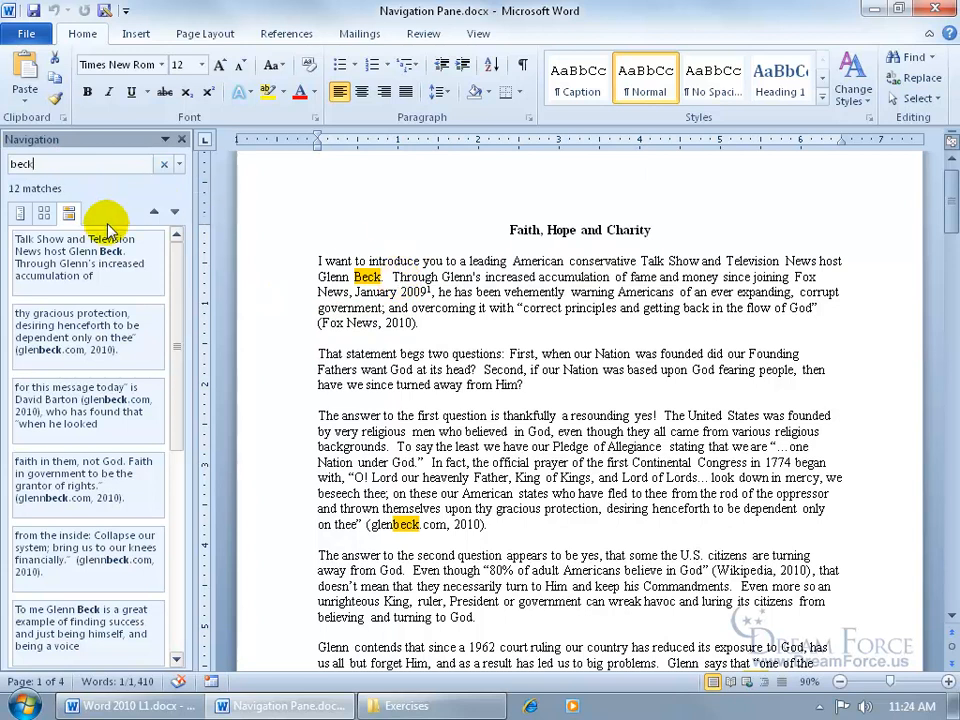
mouse_move(110, 262)
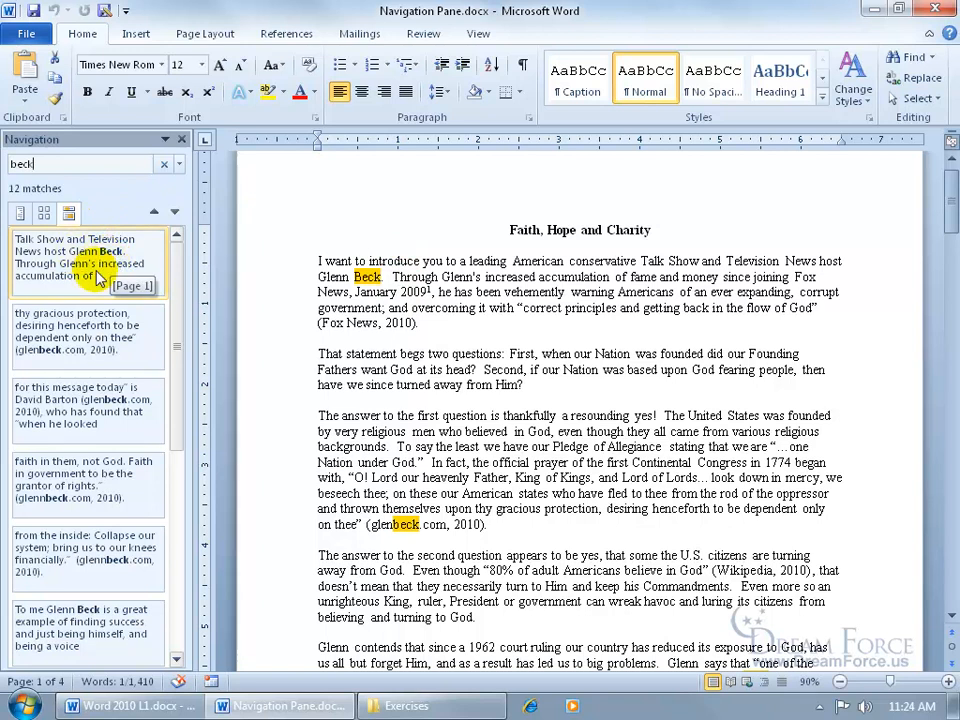
mouse_move(180, 376)
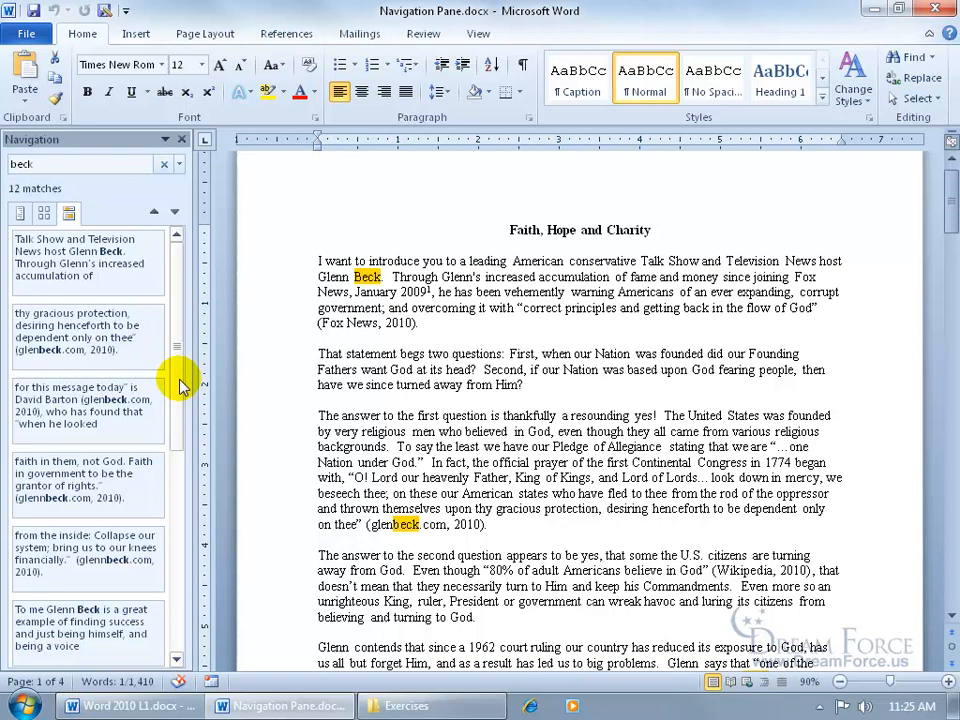
mouse_move(140, 480)
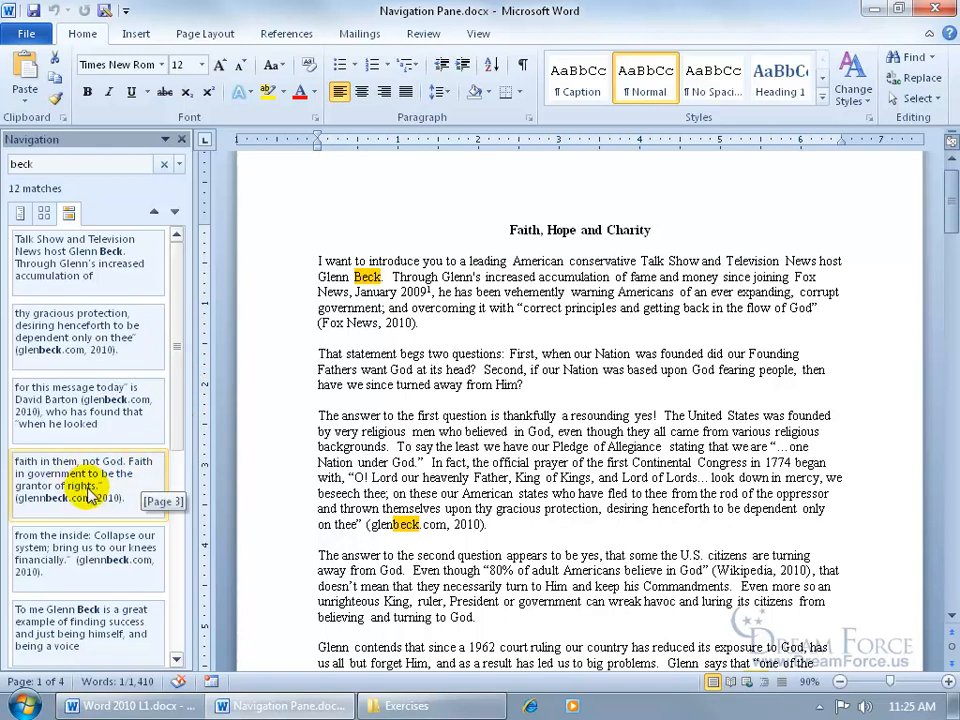
click(88, 486)
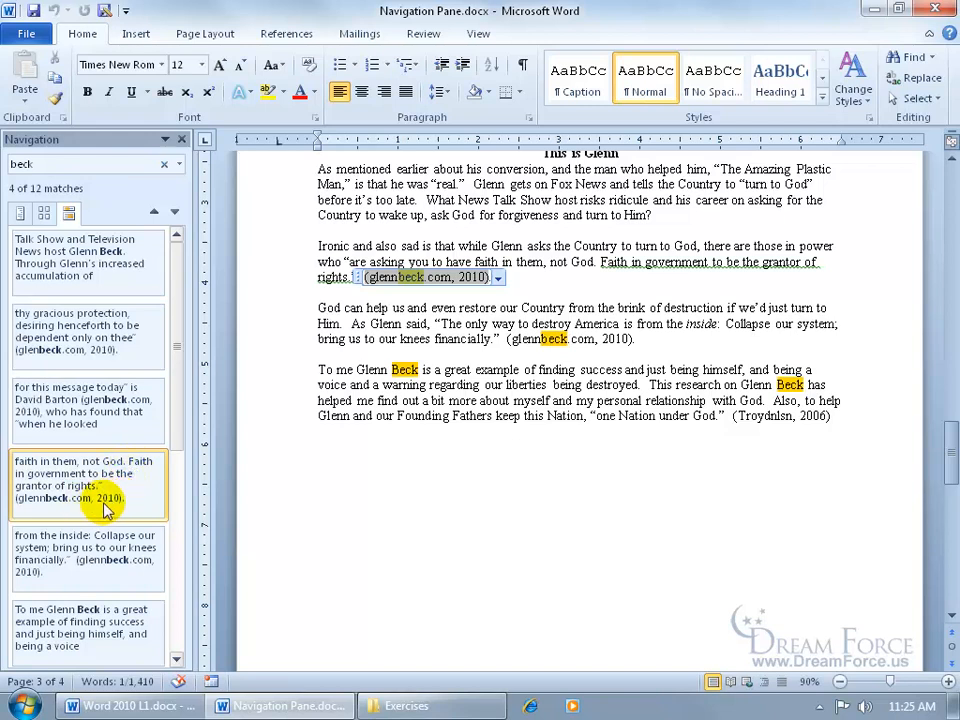
mouse_move(128, 488)
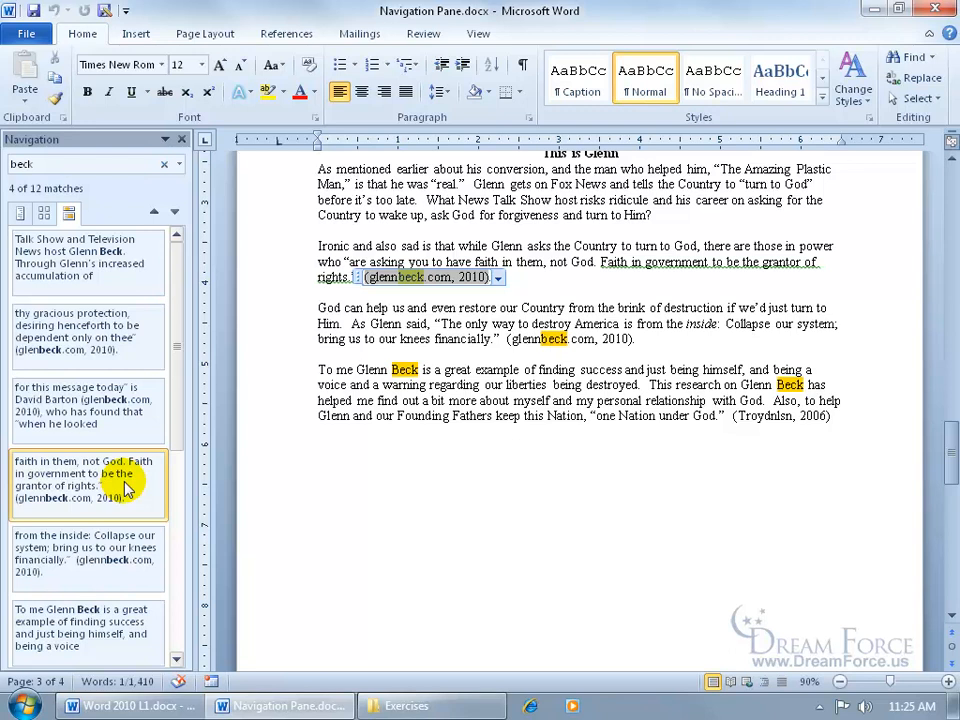
mouse_move(116, 490)
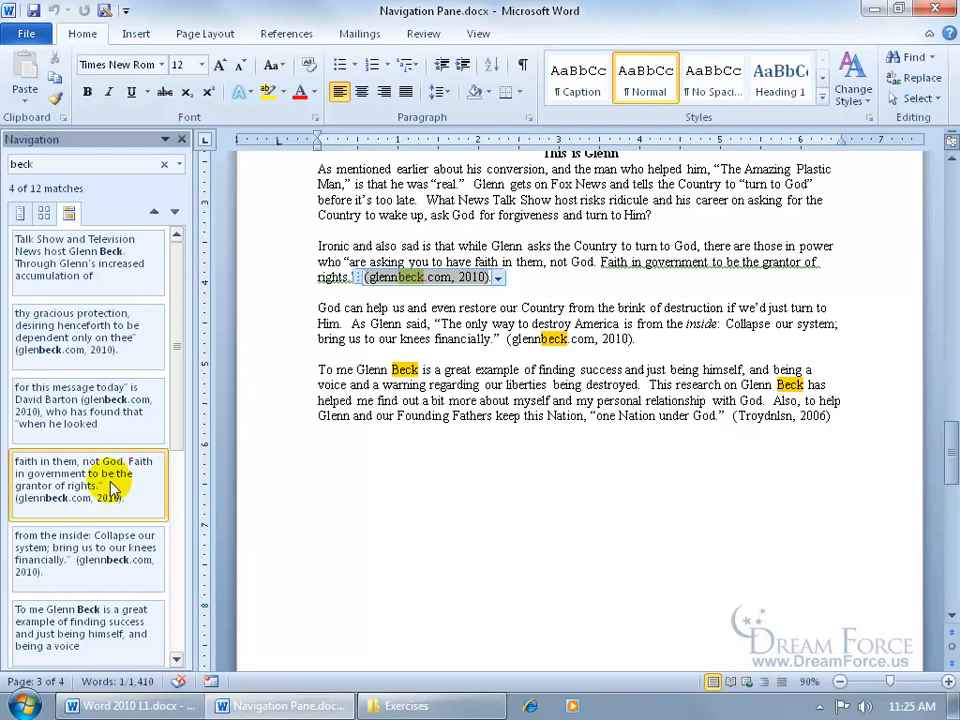
mouse_move(68, 486)
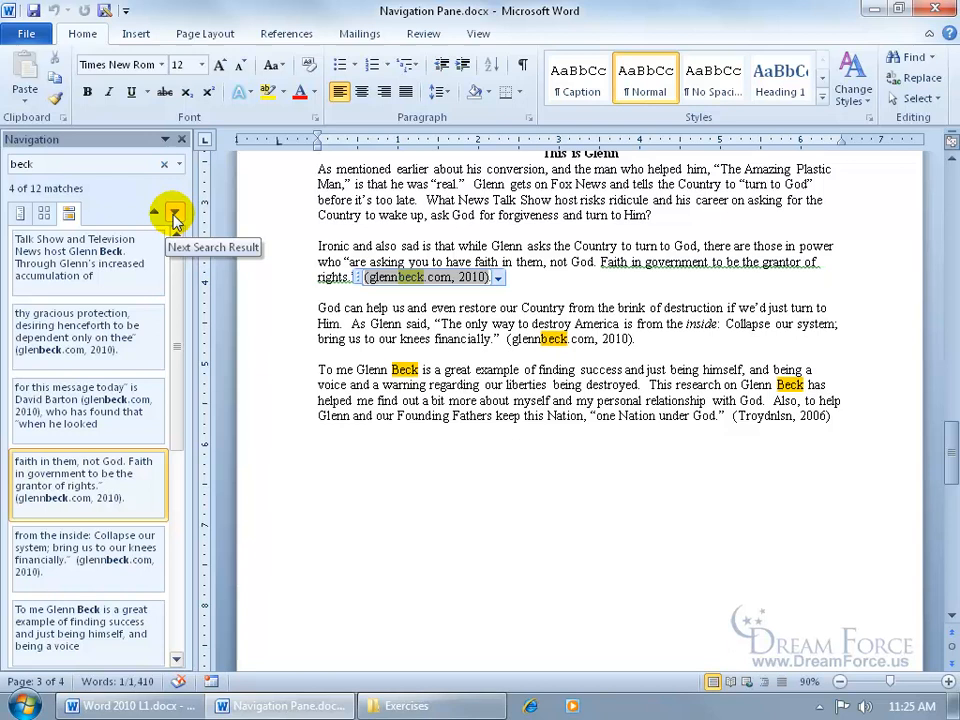
Step to the next 'beck' match, the glenbeck.com citation after David Barton's quote
click(174, 212)
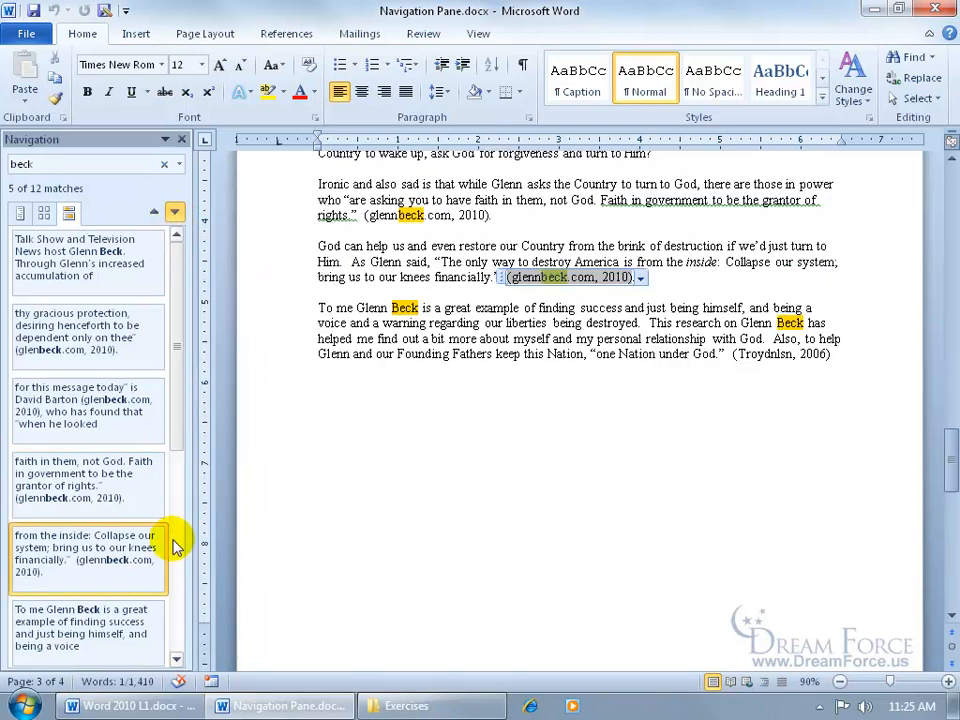
mouse_move(246, 436)
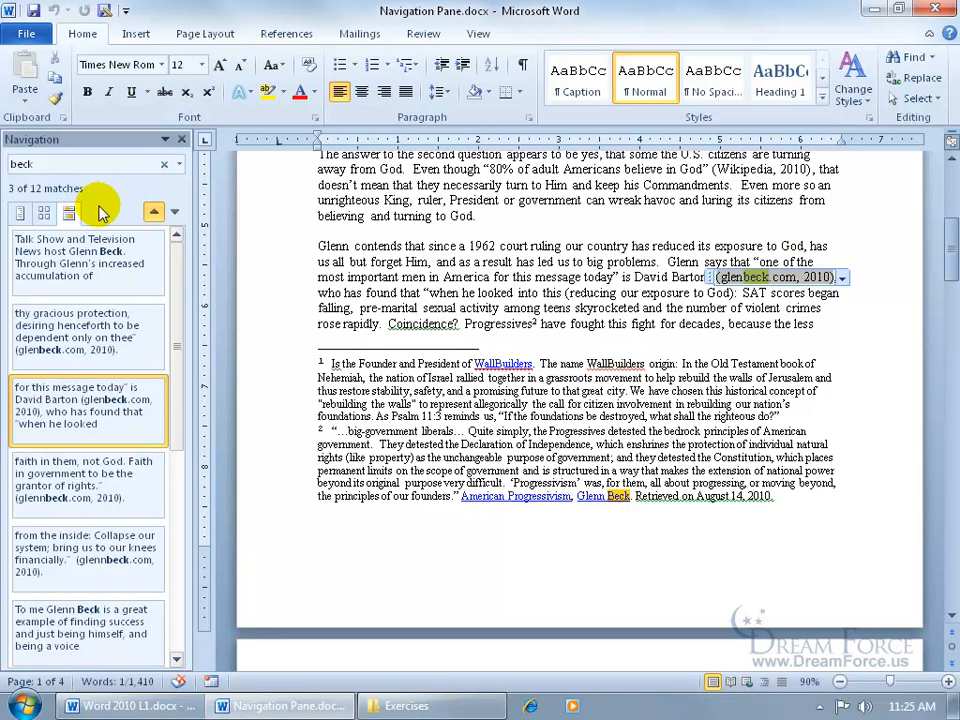
mouse_move(44, 212)
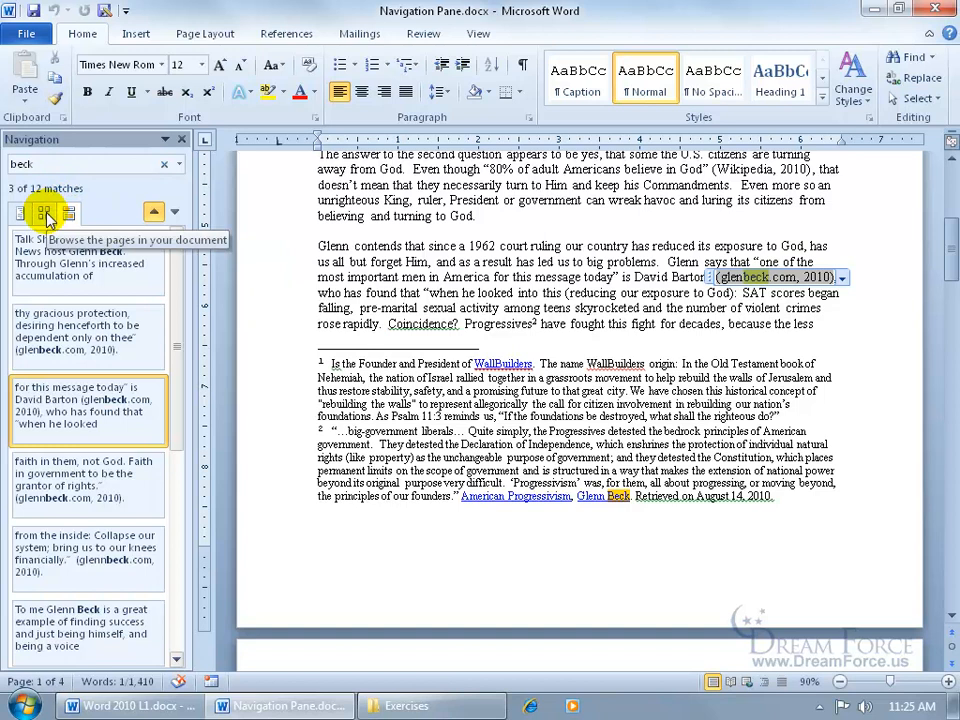
Show the document's pages as thumbnails with matching pages marked
click(44, 212)
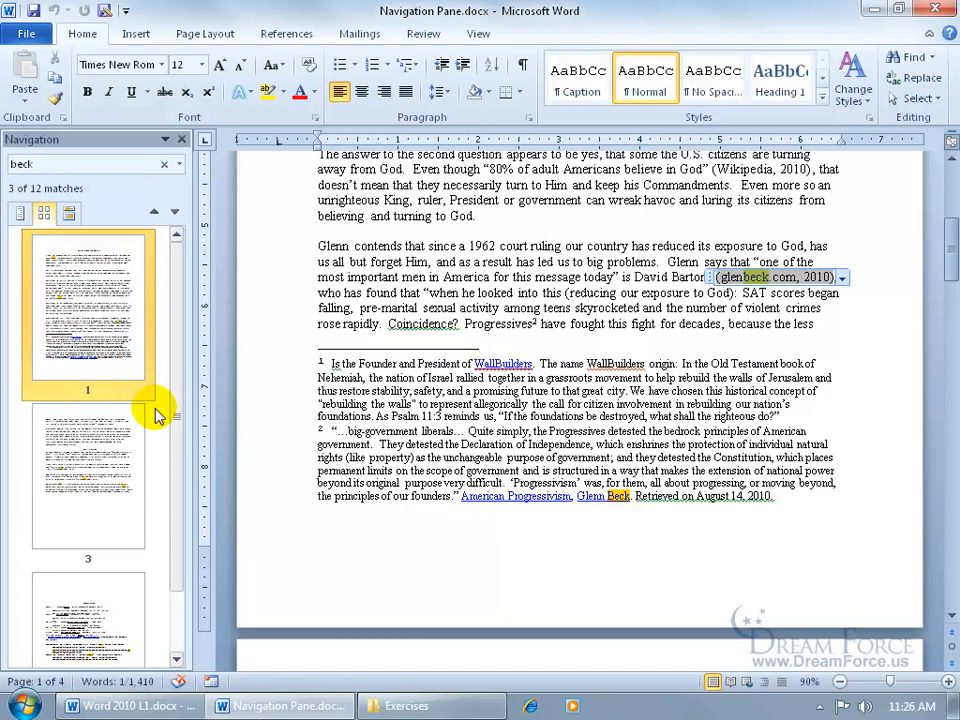
mouse_move(112, 480)
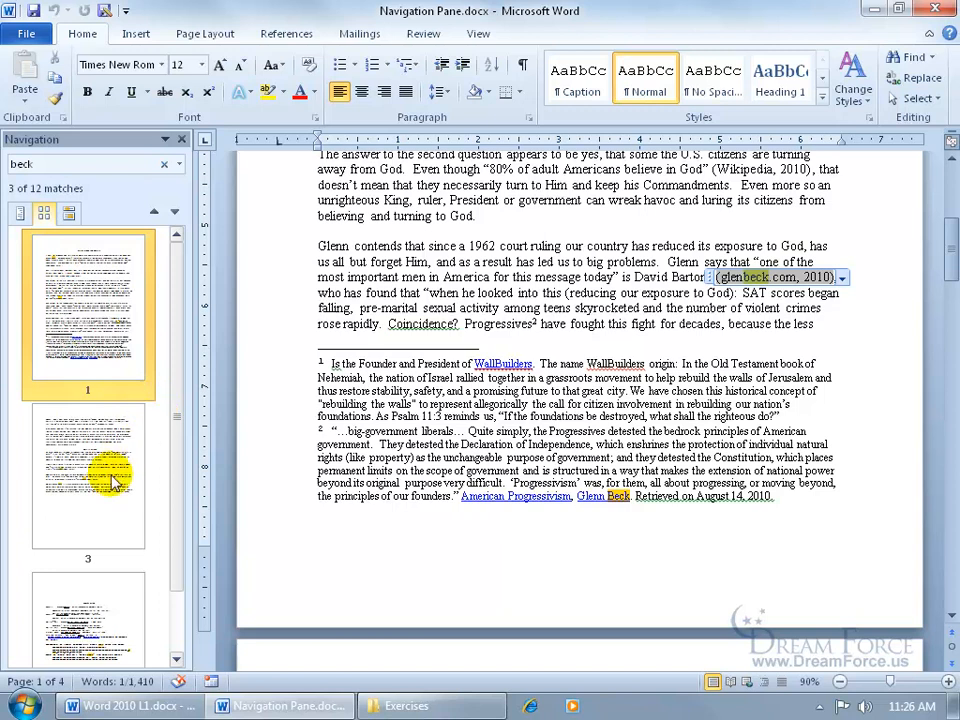
mouse_move(88, 488)
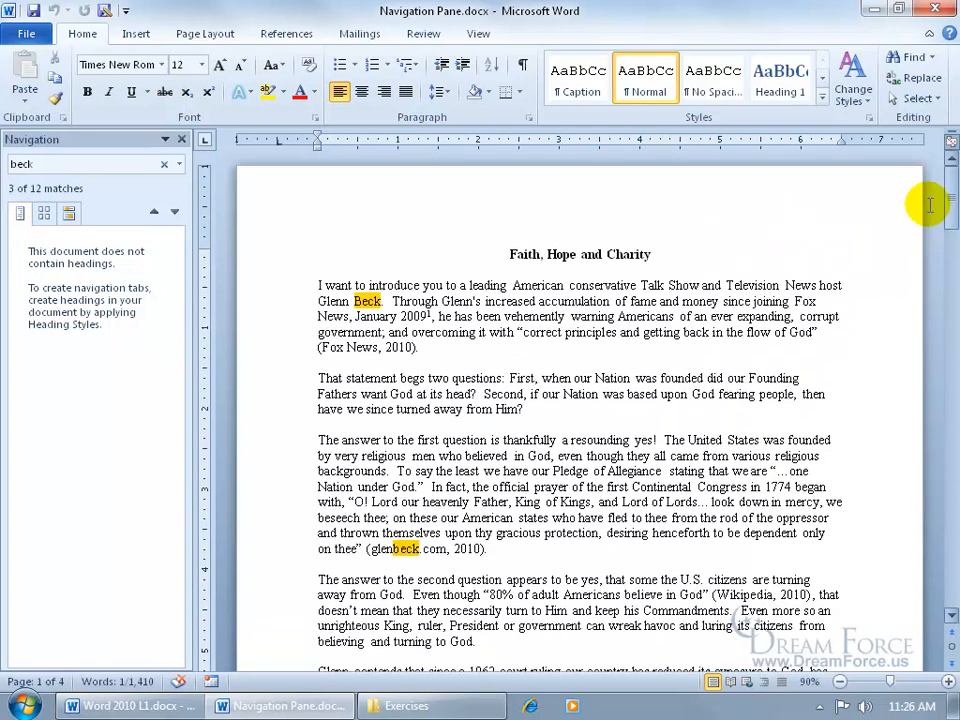
mouse_move(596, 256)
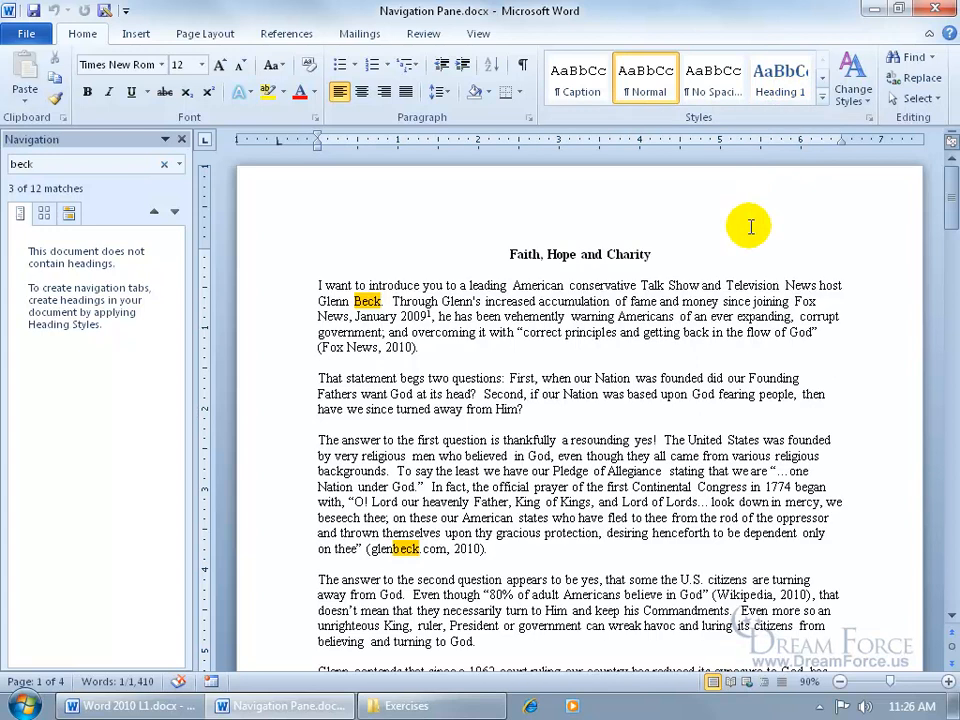
mouse_move(658, 336)
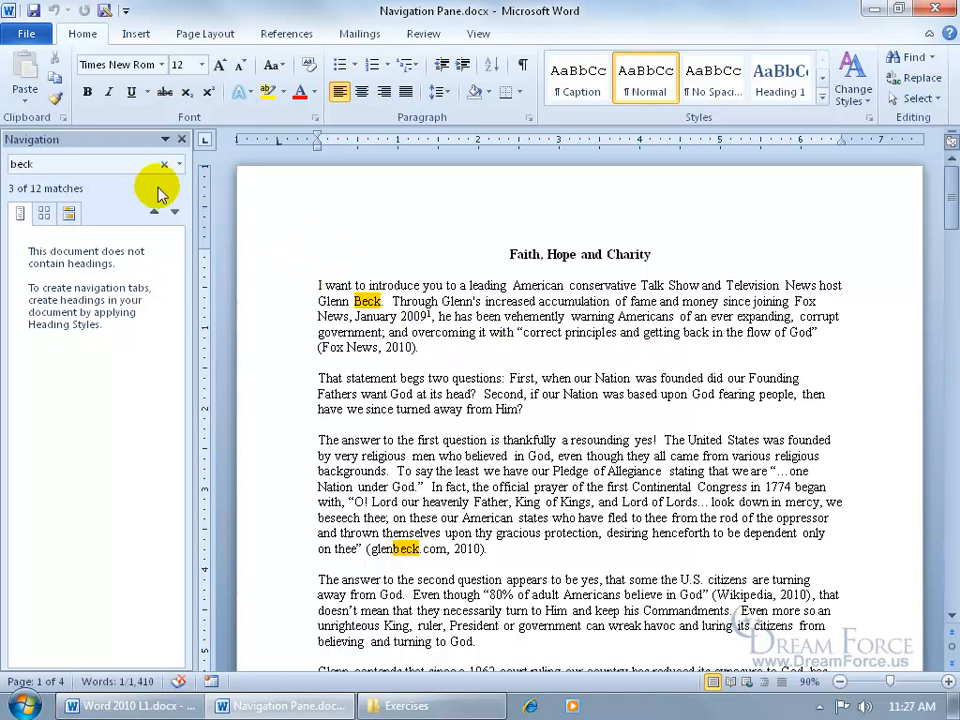
Bring up the Find Options dialog from the search box dropdown
click(182, 164)
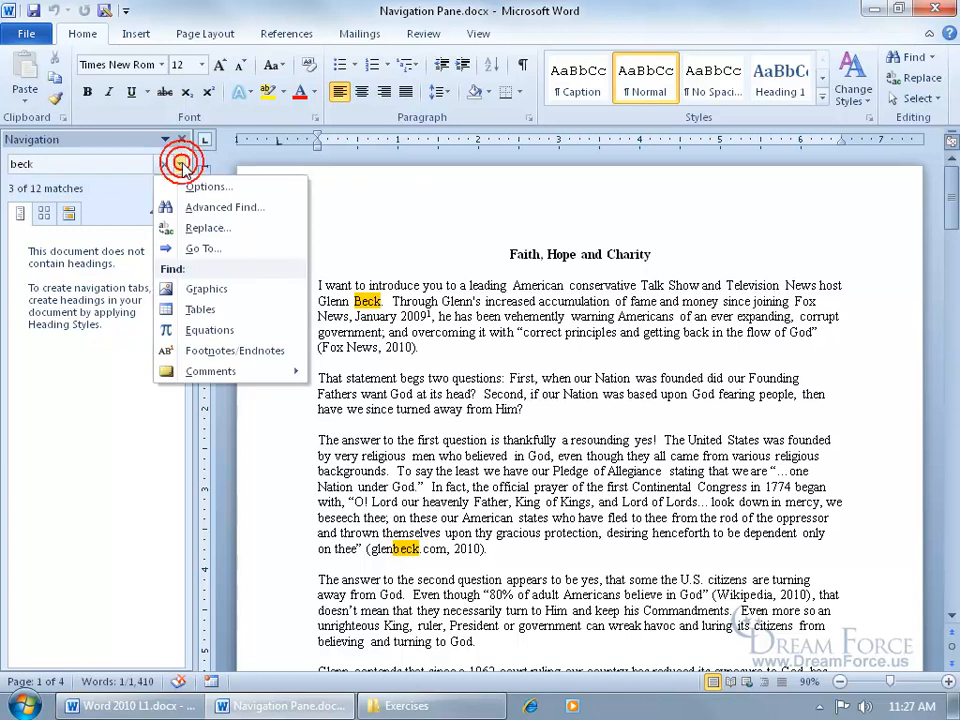
mouse_move(208, 188)
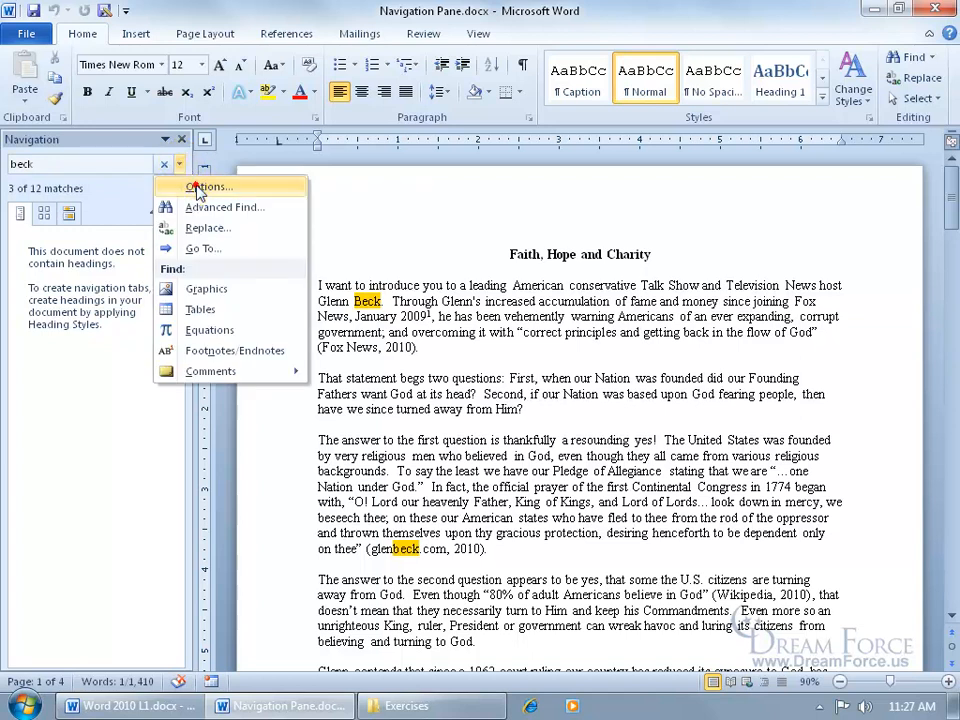
click(208, 186)
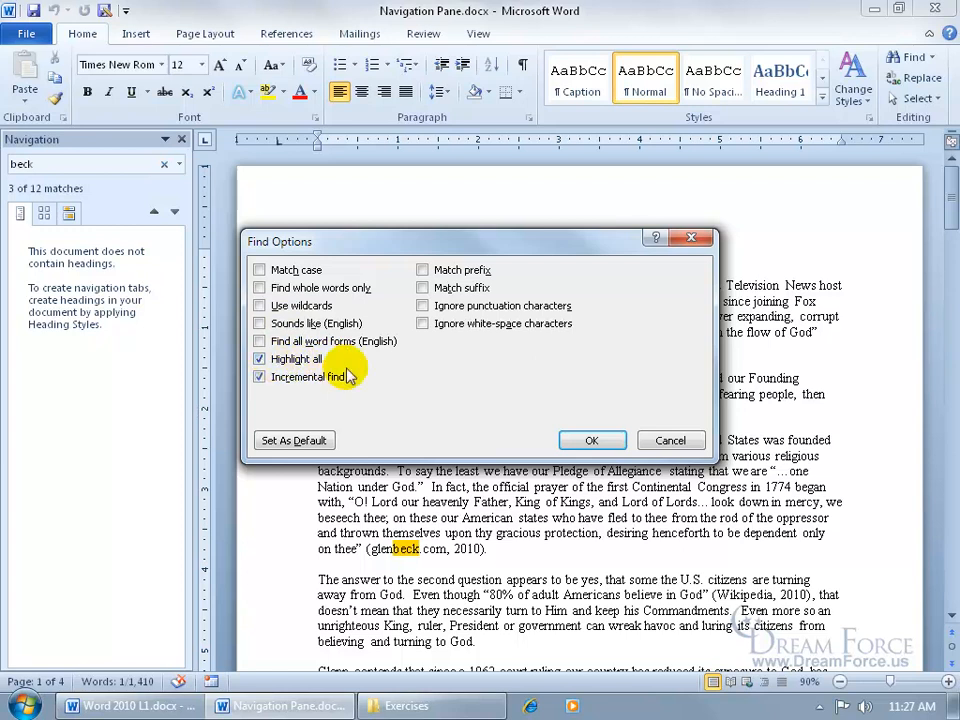
mouse_move(390, 380)
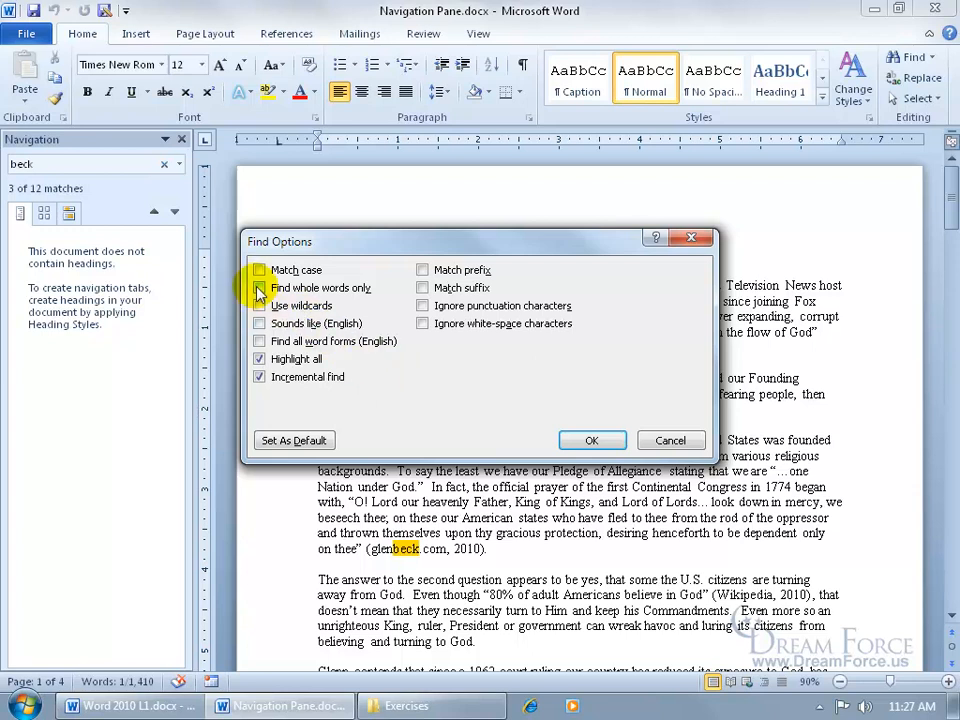
Review the Find Options checkboxes and cancel without changing settings
click(260, 288)
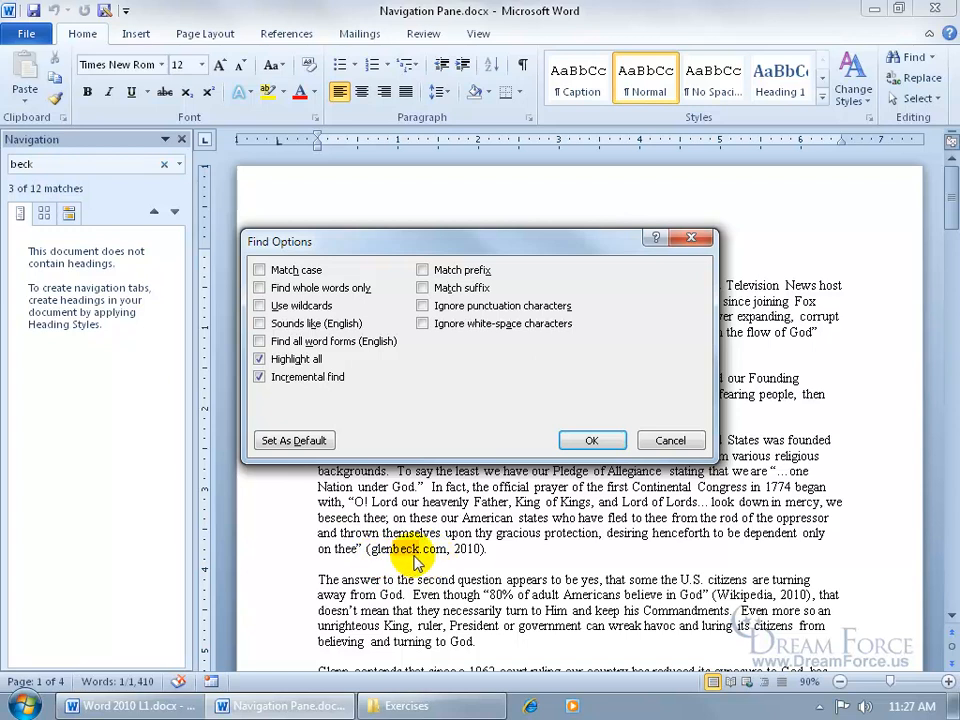
mouse_move(672, 440)
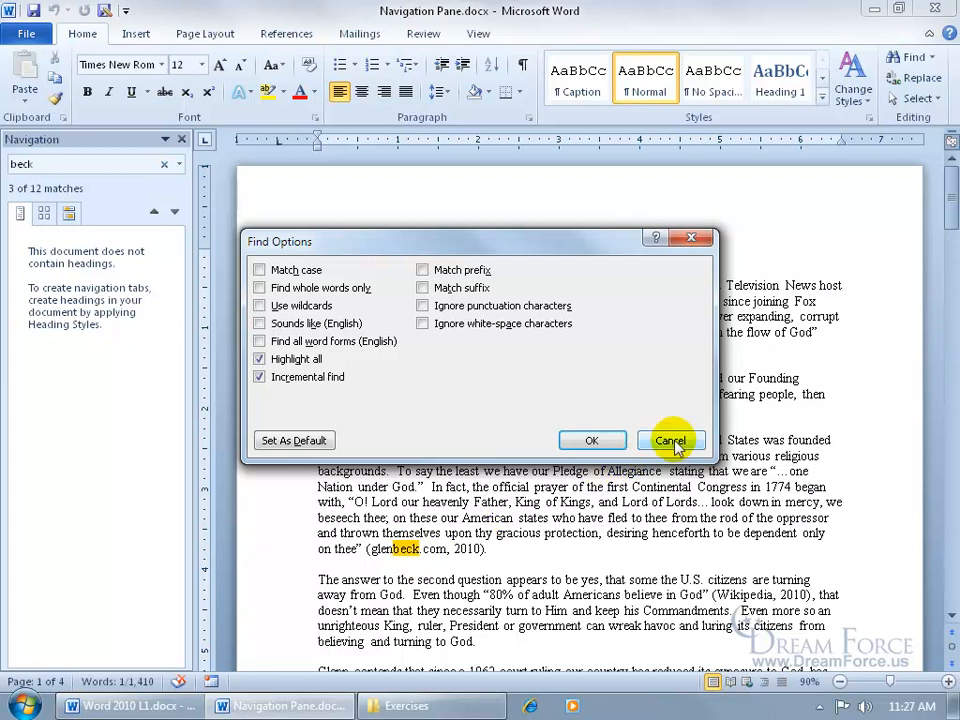
click(668, 440)
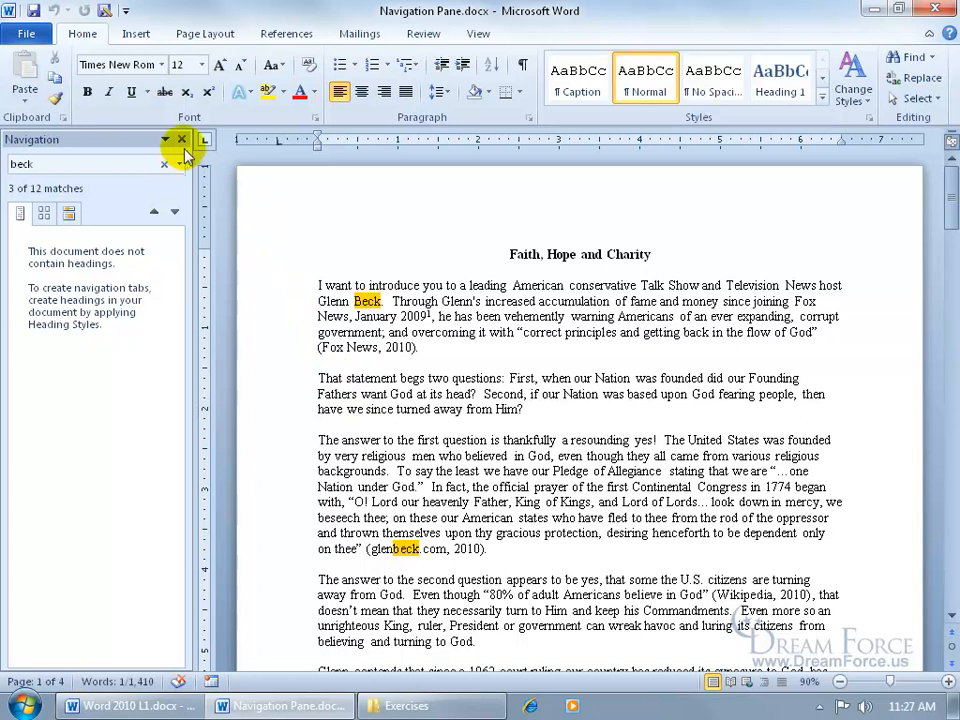
Close and reopen the Navigation Pane, then clear the 'beck' search
click(180, 138)
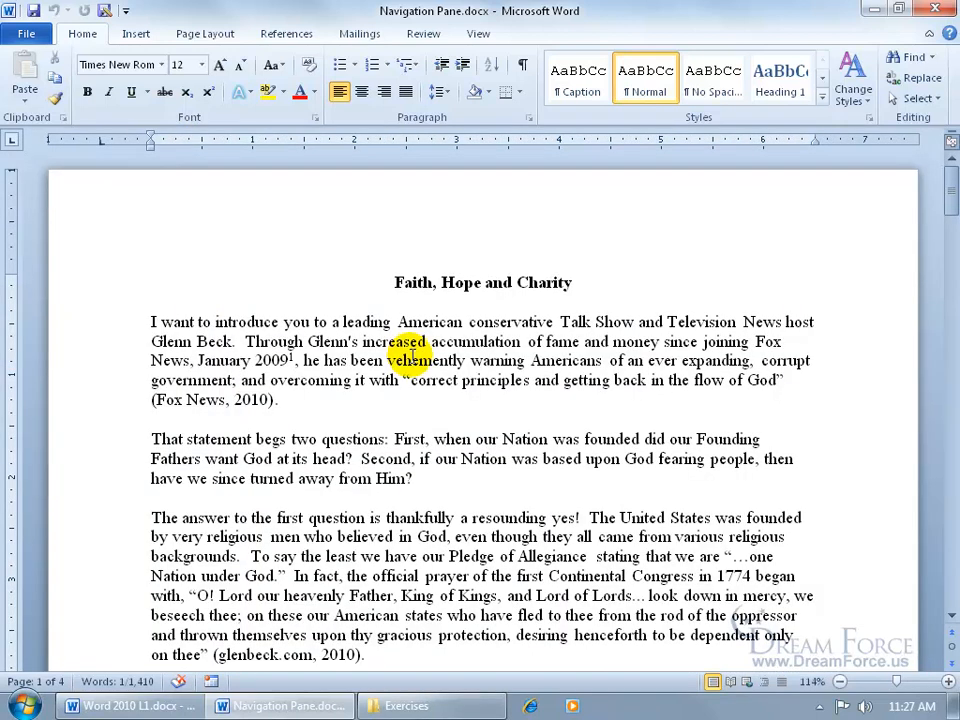
click(908, 56)
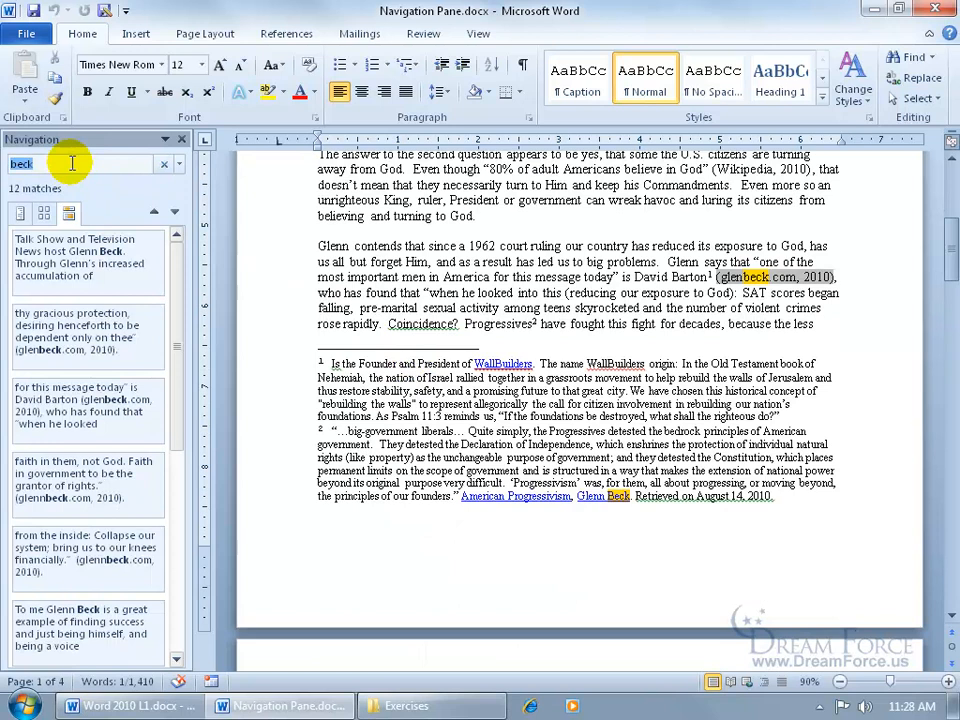
click(164, 164)
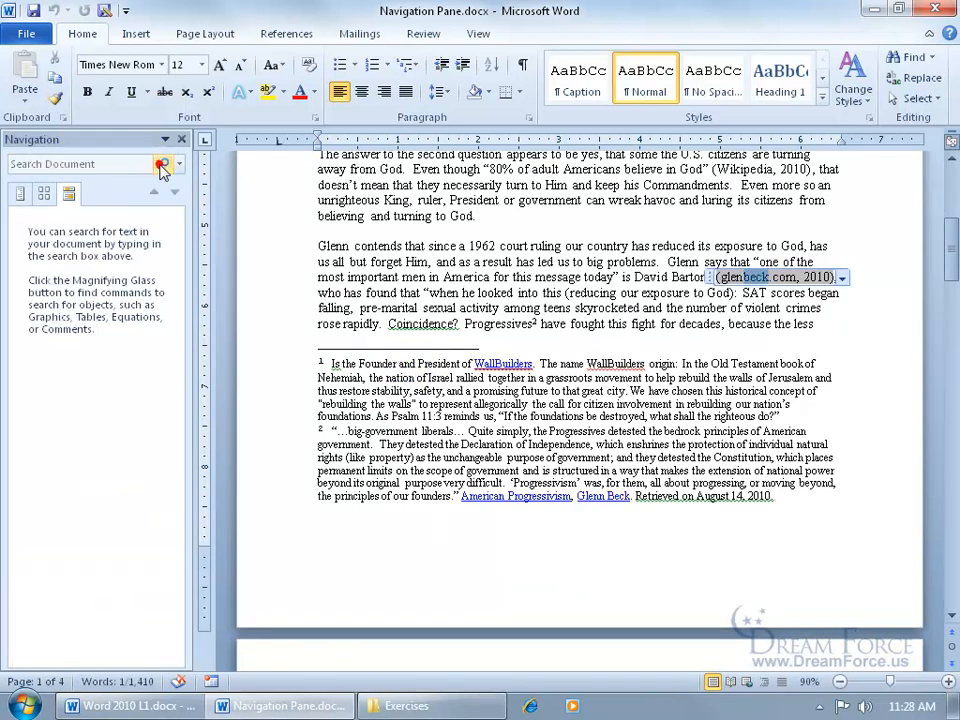